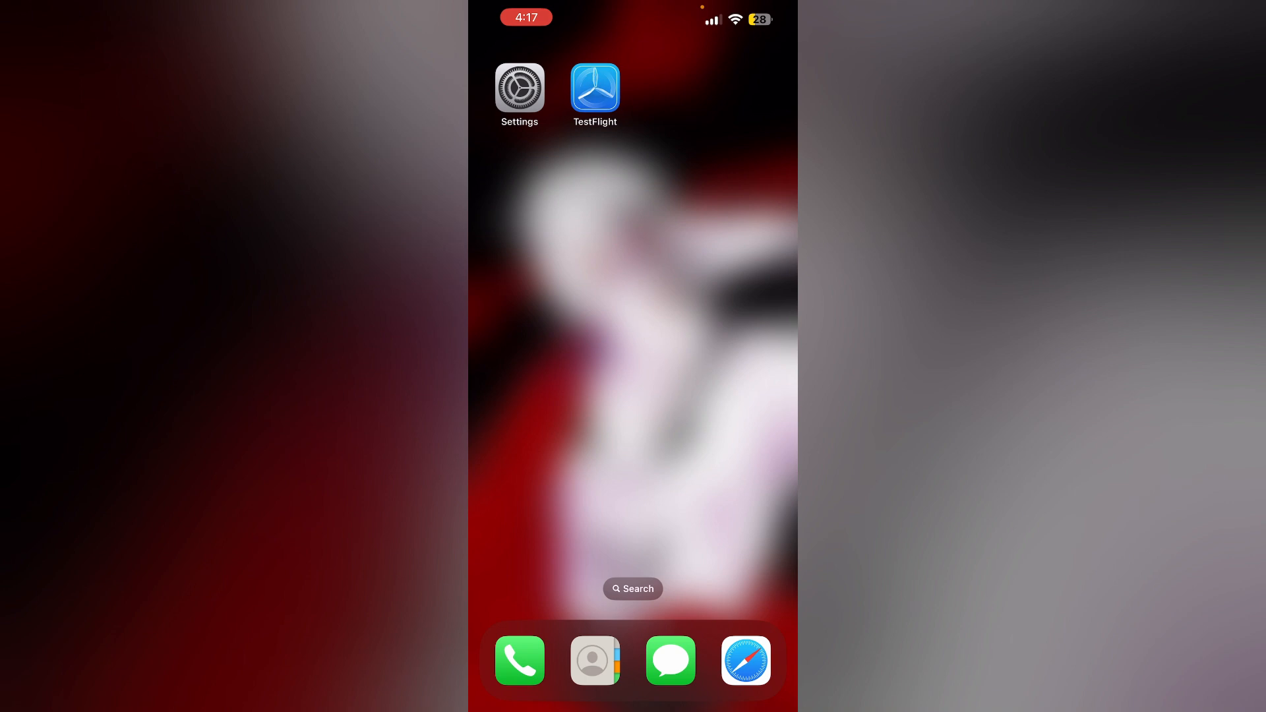
Launch TestFlight from the Home Screen and bring up the Redeem Code prompt
left_click(594, 87)
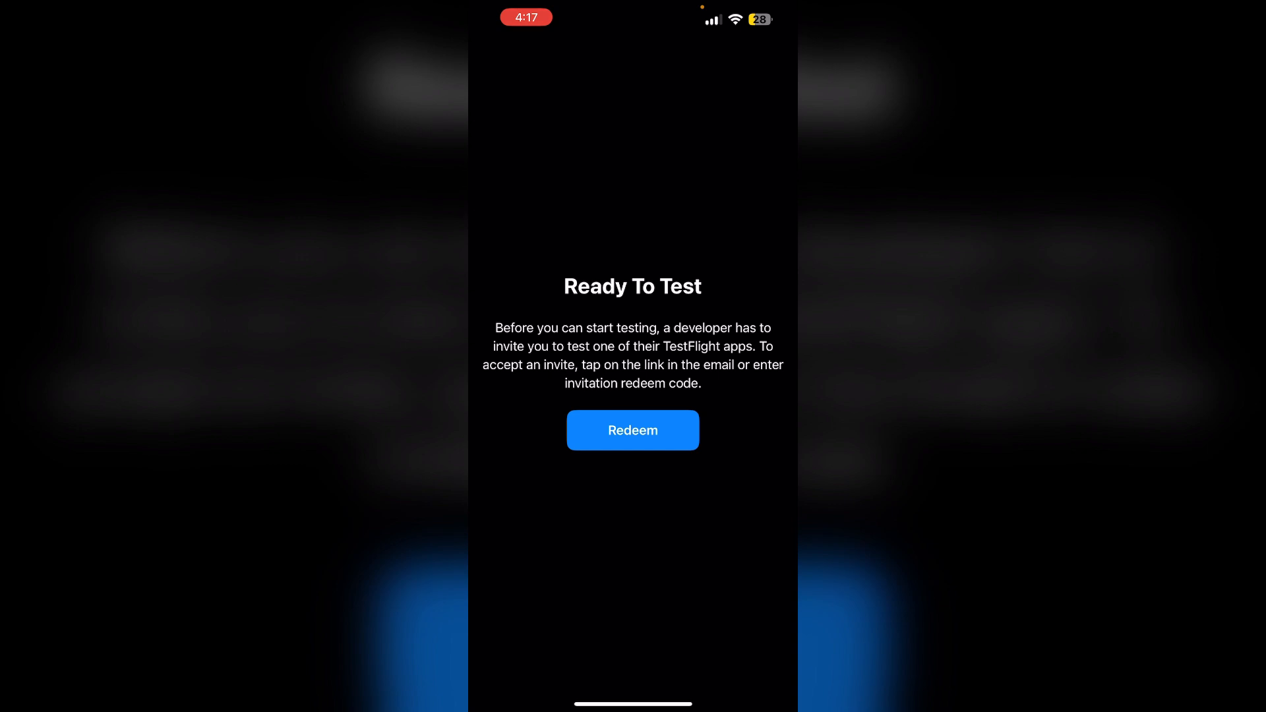
left_click(632, 430)
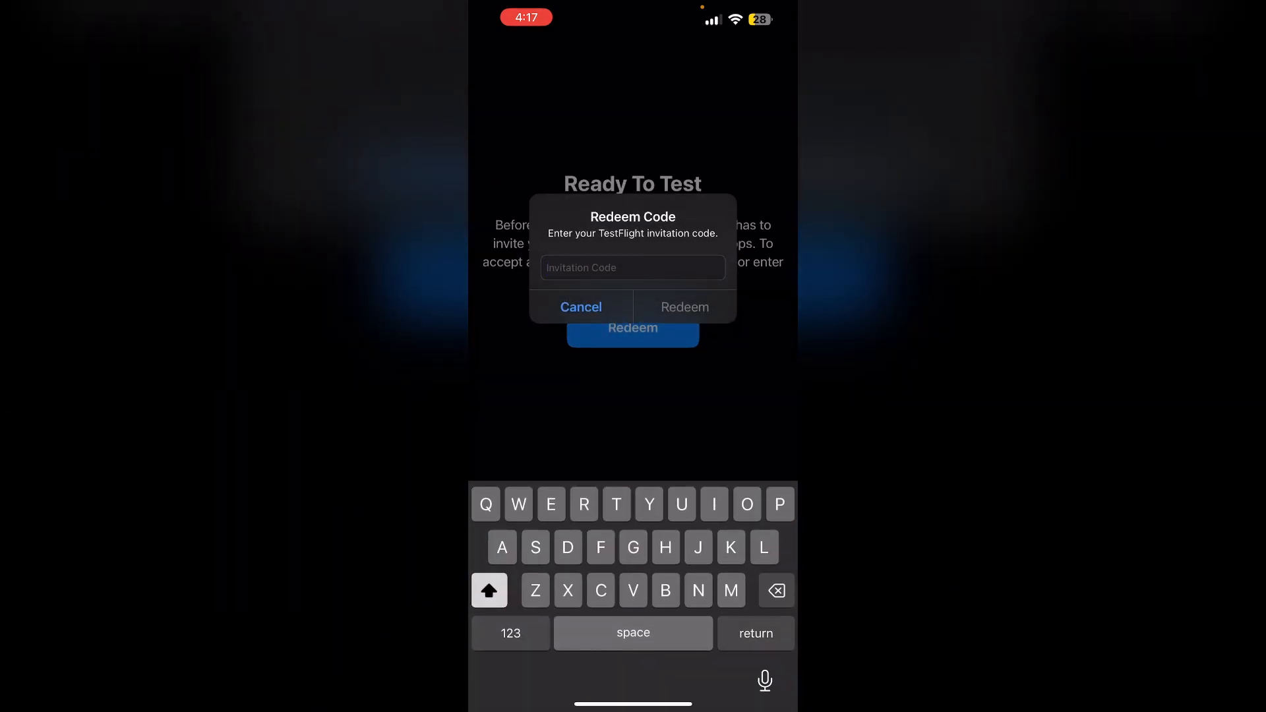